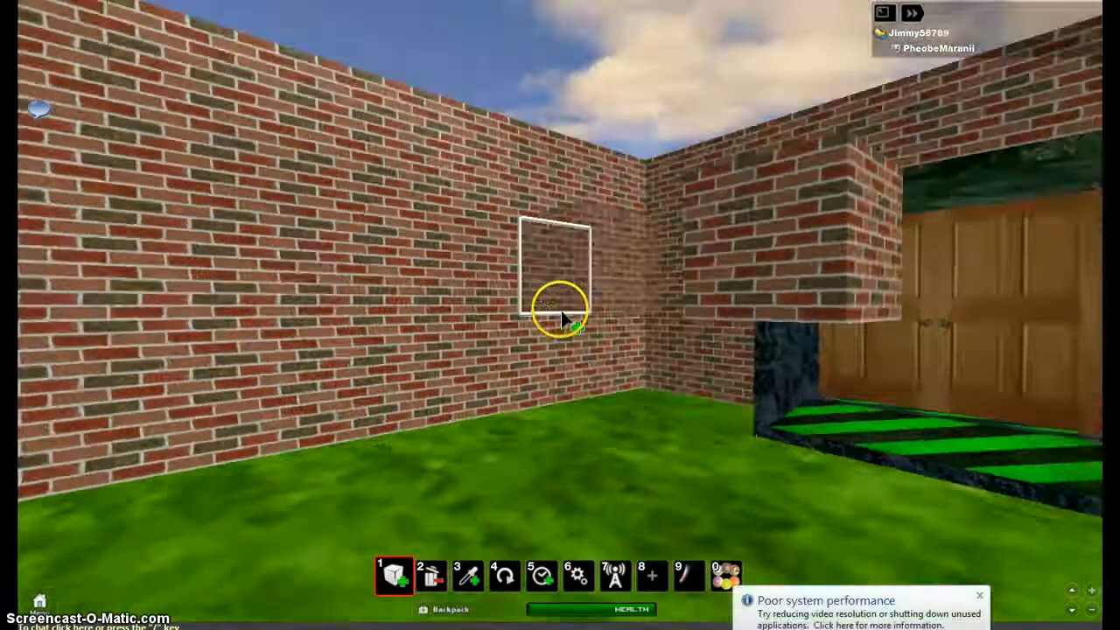
Step: Browse the Basic Building blocks in the Sets catalog, then dismiss it
click(430, 574)
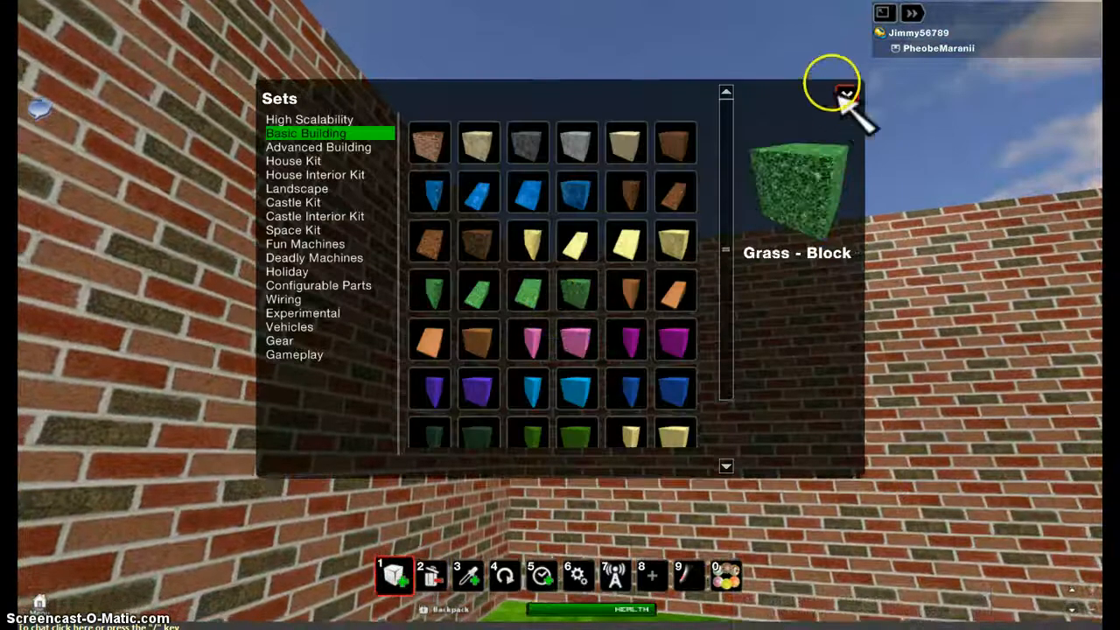
click(845, 94)
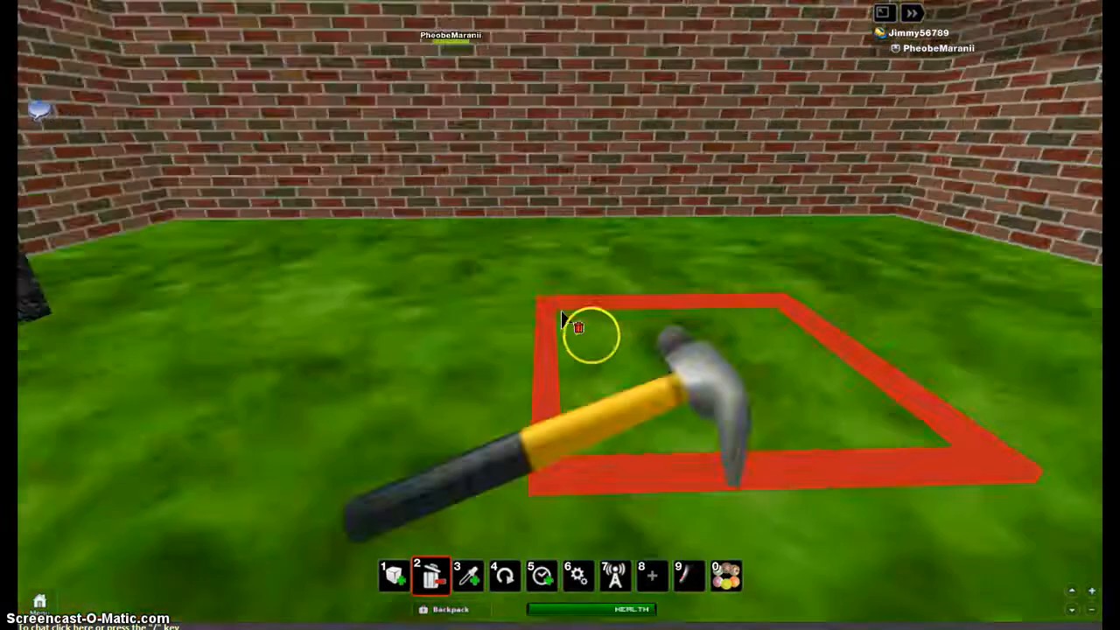
Step: Check the Sets catalog before placing the brick walls, wooden door and mailbox
click(393, 576)
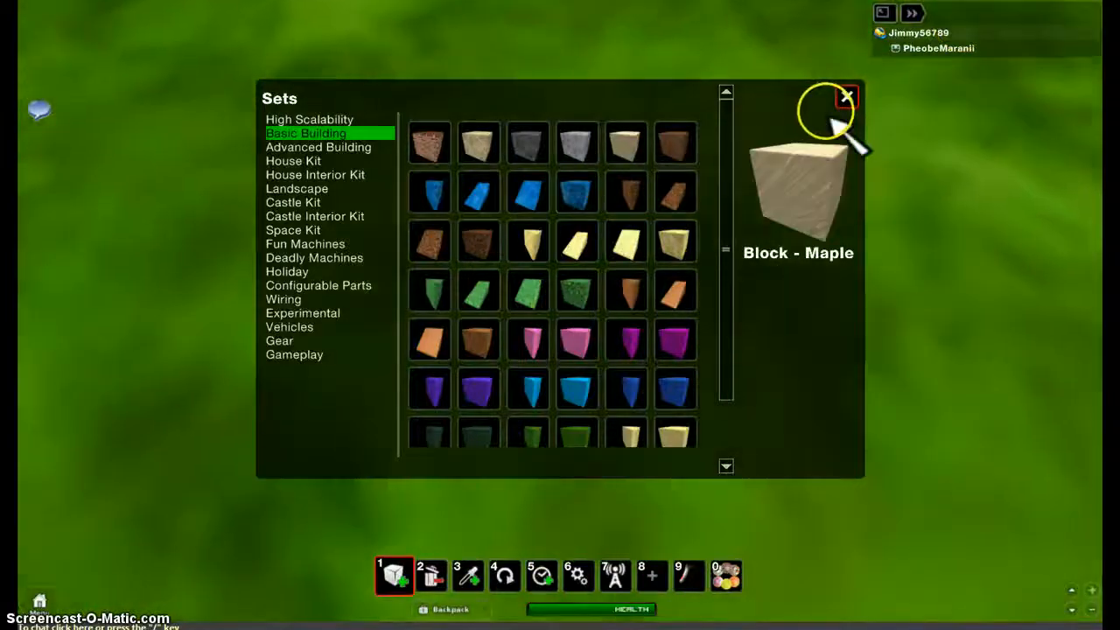
click(847, 94)
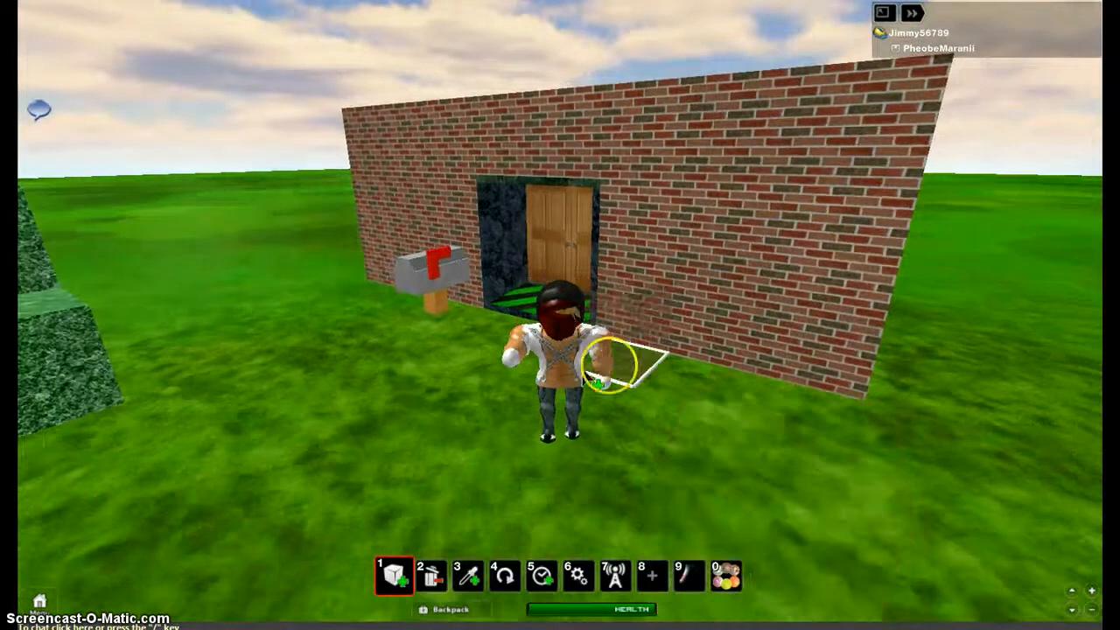
Step: Browse the Fun Machines, Castle Kit and Vehicles sets to find a blue vehicle
click(394, 576)
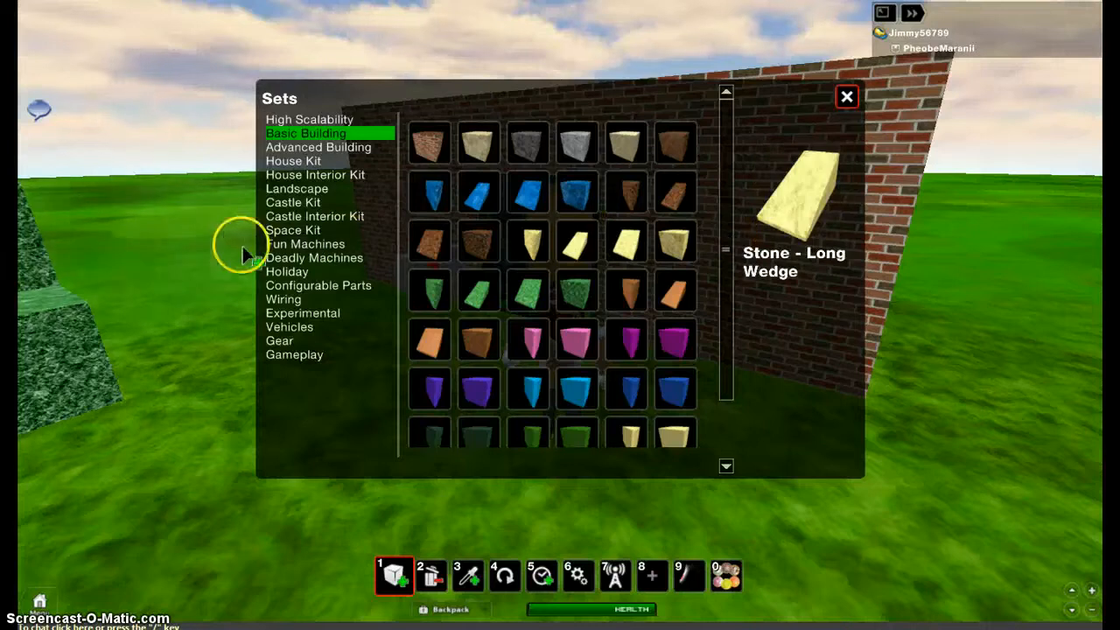
click(305, 243)
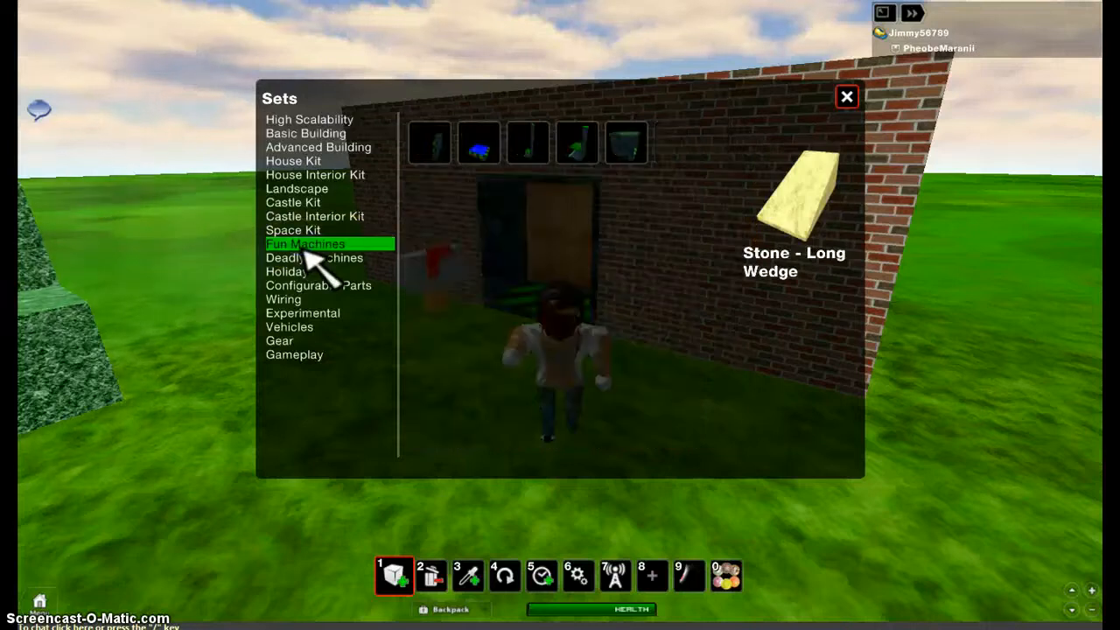
click(294, 203)
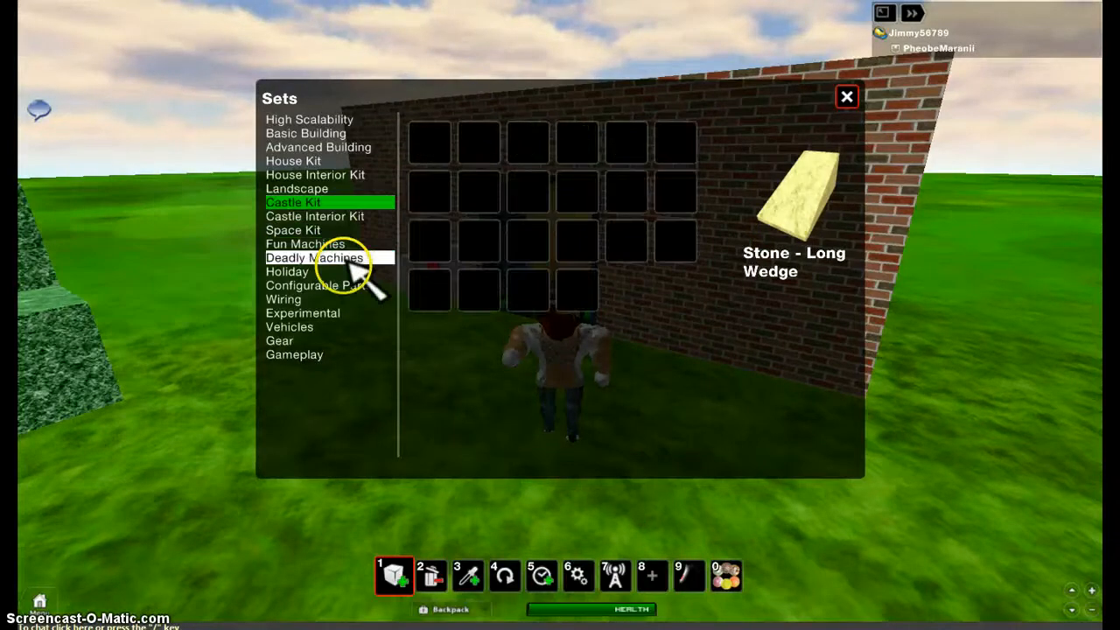
click(287, 271)
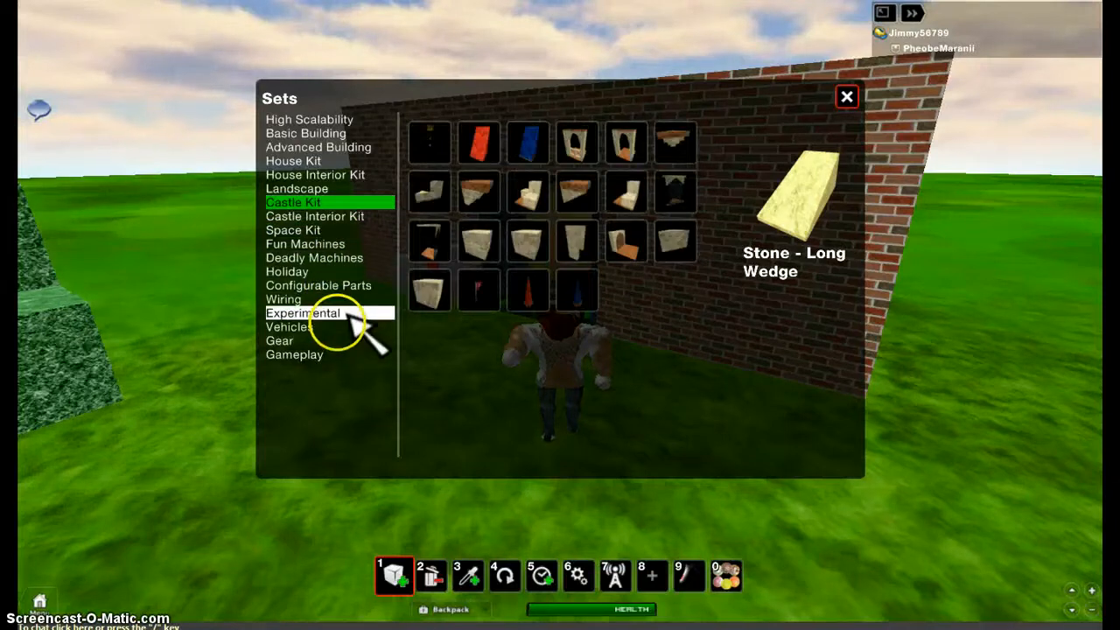
click(289, 327)
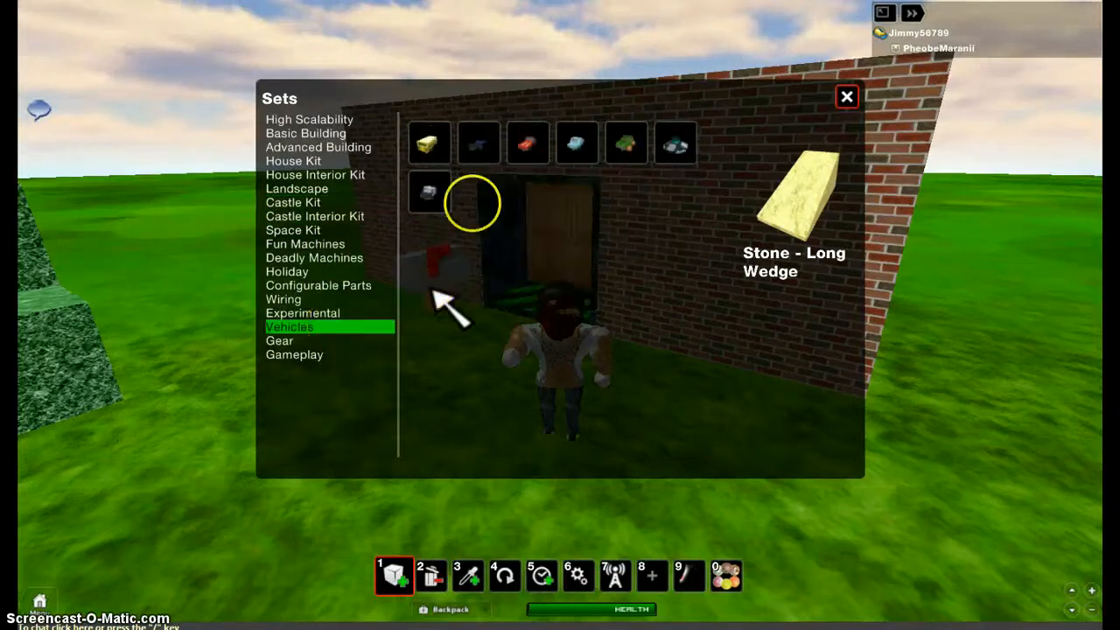
mouse_move(633, 142)
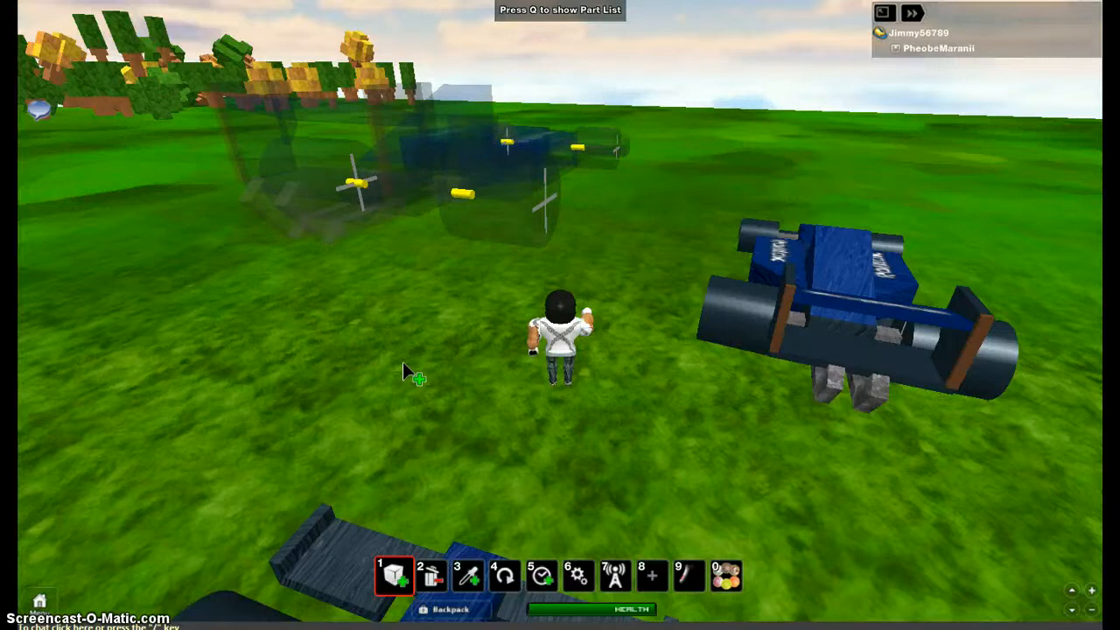
Step: Select a catalog part while enclosing the brick room under the brown ceiling
click(376, 354)
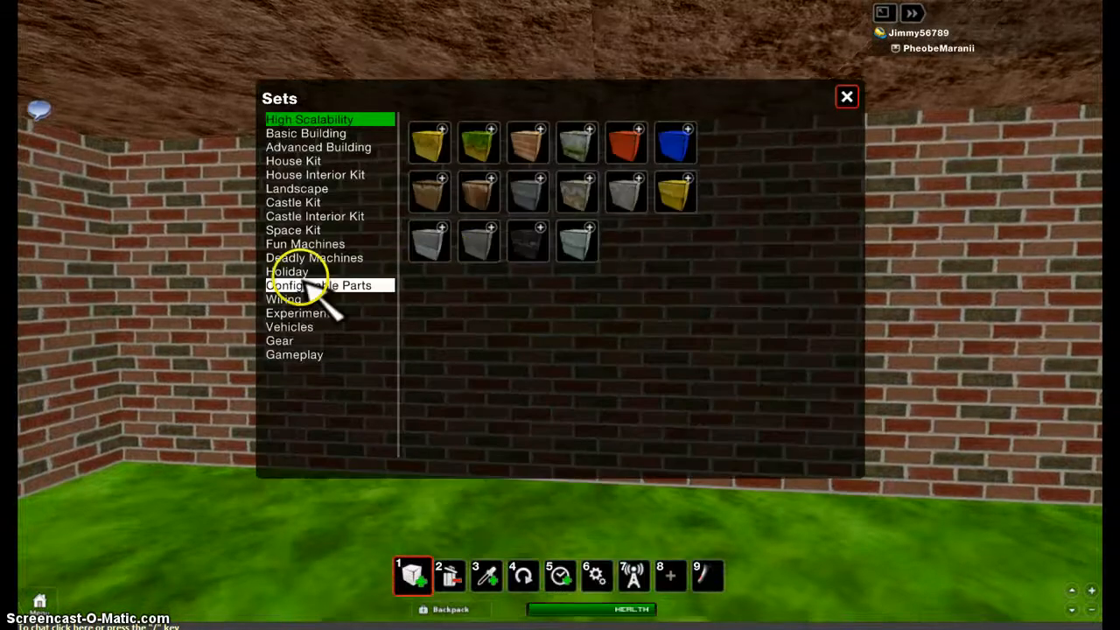
Step: Choose the boombox from the Configurable Parts set and stand it in the brick room
click(318, 285)
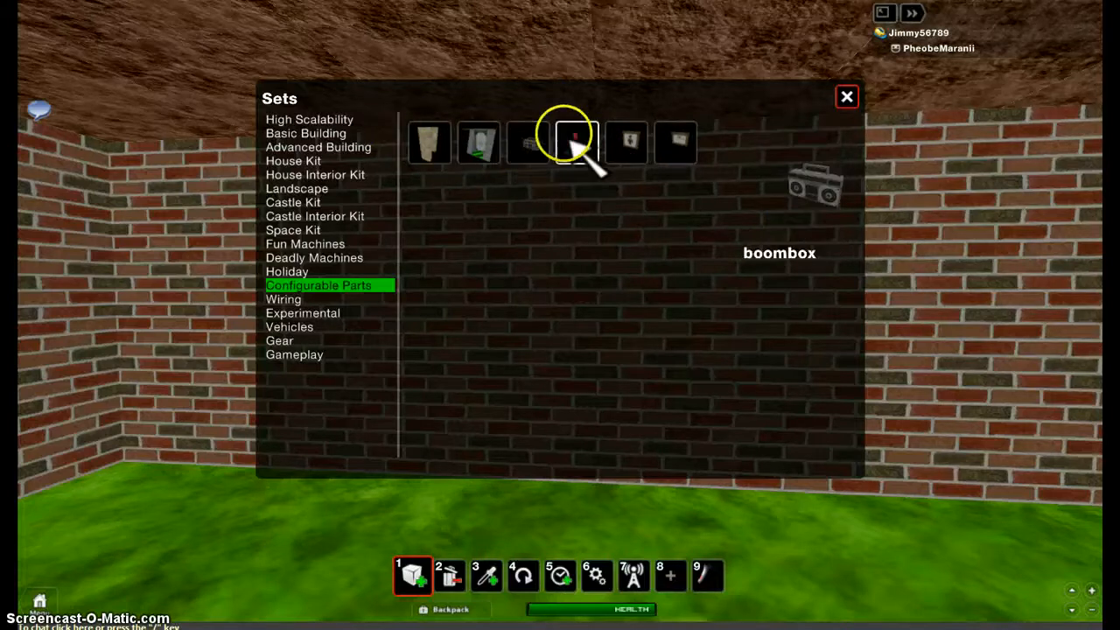
click(574, 143)
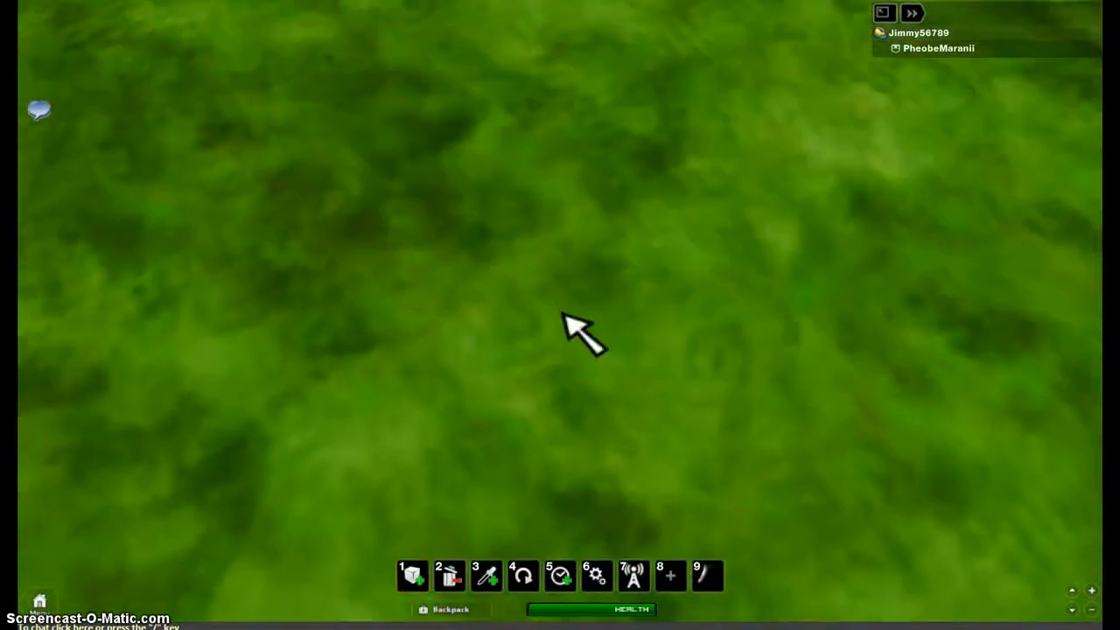
click(411, 576)
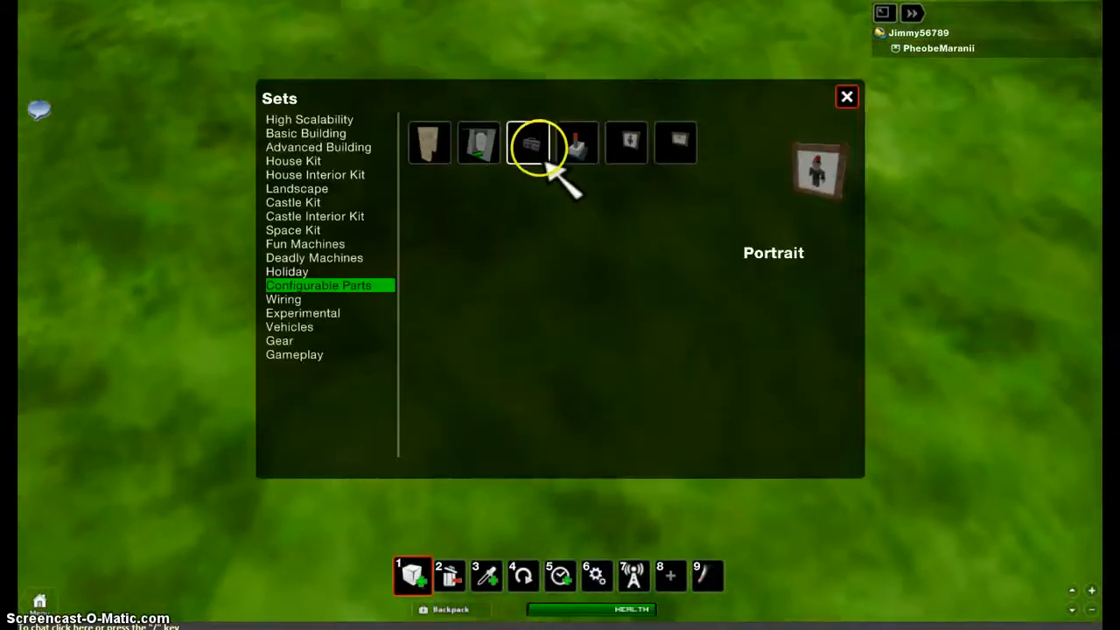
Step: Pick the portrait, then pick up a boombox radio and set it down on the grass floor
click(533, 144)
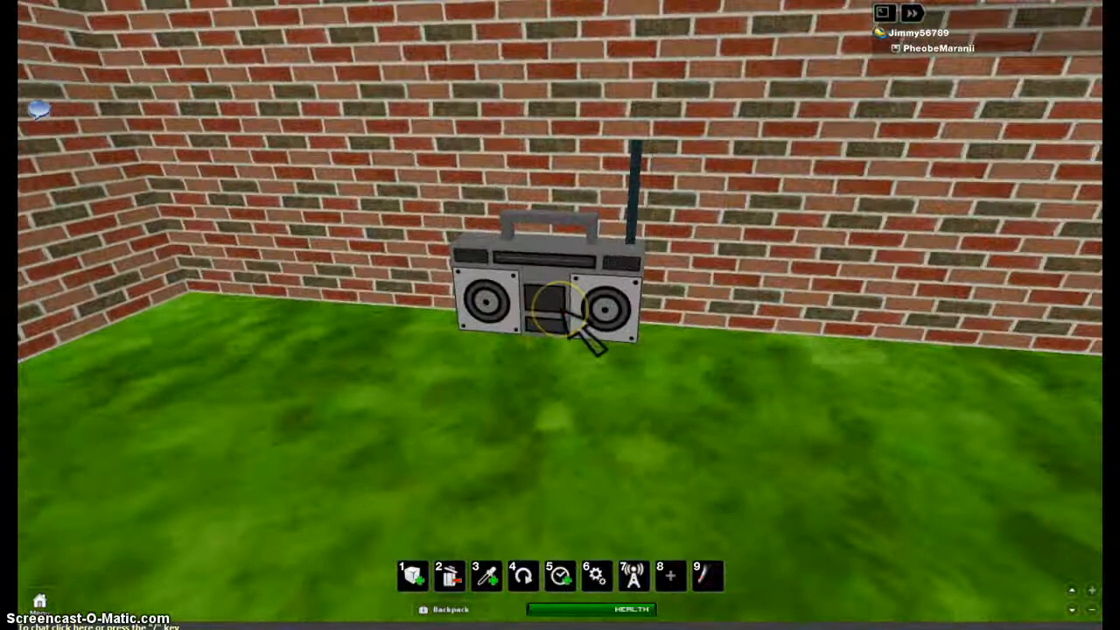
click(413, 575)
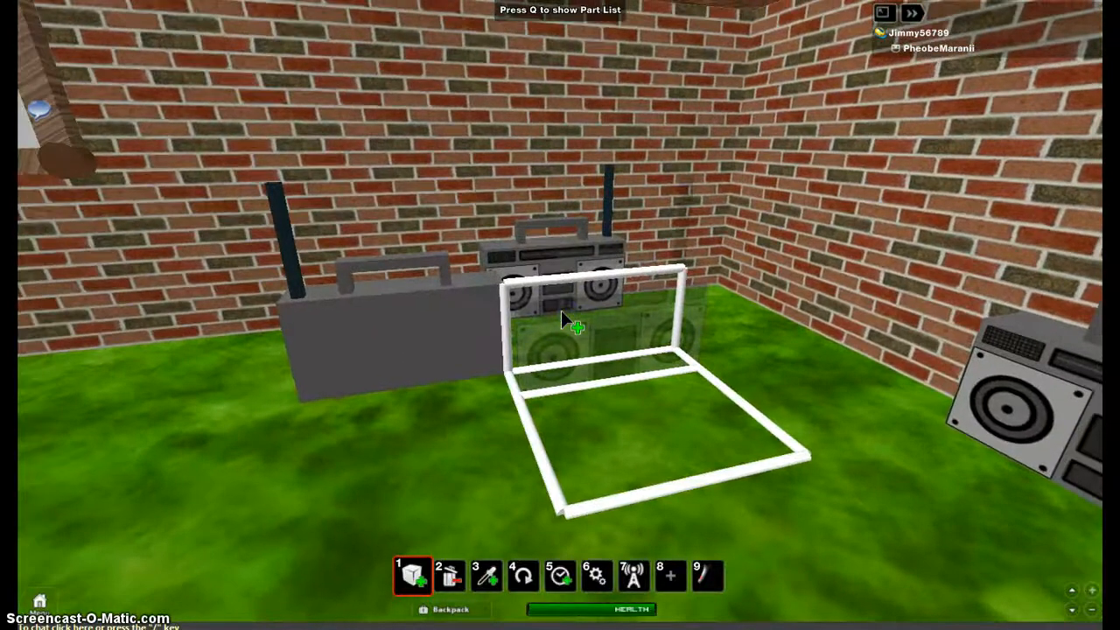
click(448, 576)
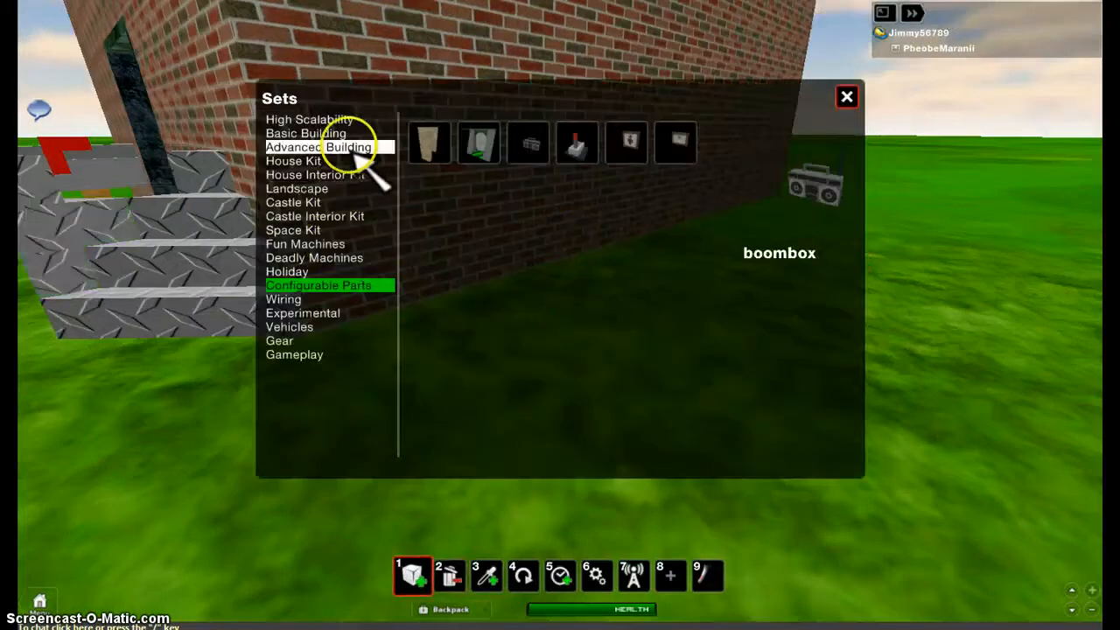
Step: Show the Advanced Building set to pick the dark stone-textured block
click(317, 147)
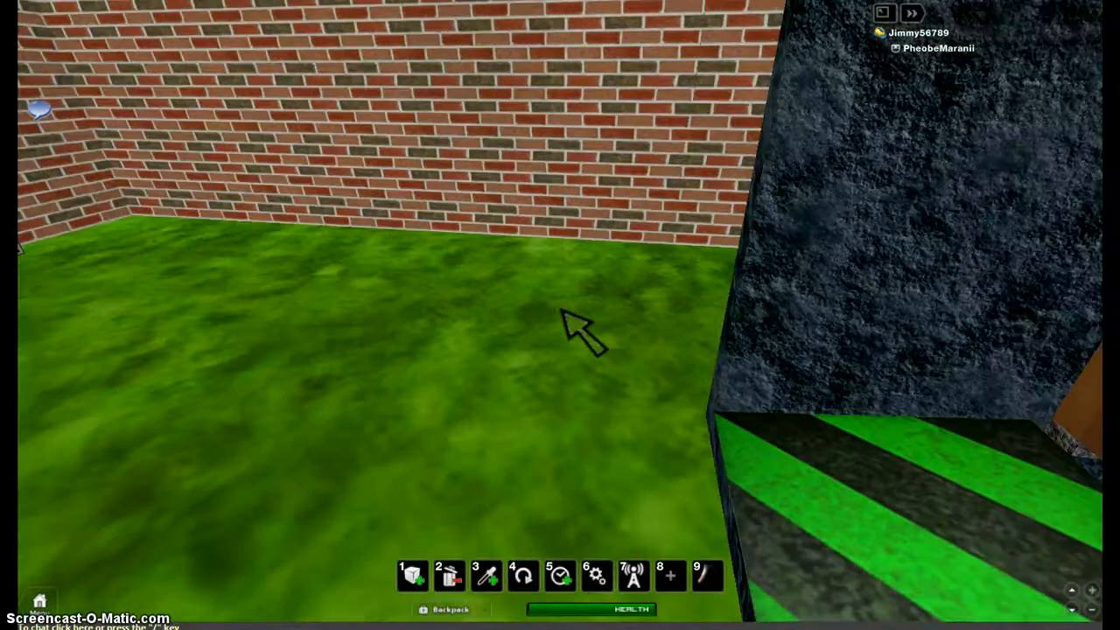
Step: Switch between House Interior Kit and House Kit to reach the Roof - Peak pieces
click(412, 576)
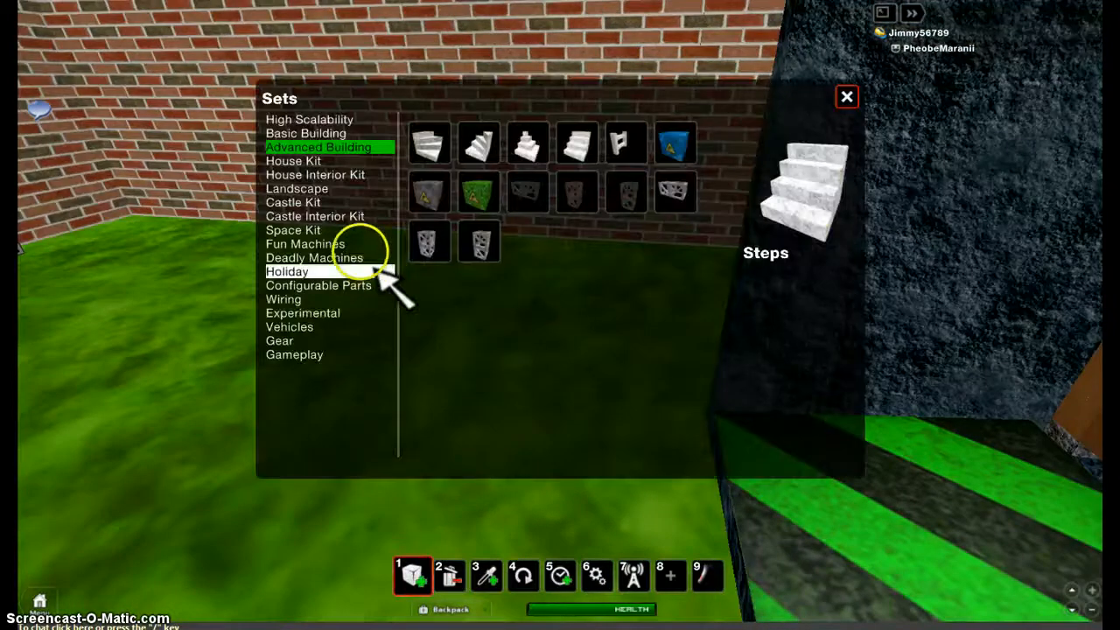
mouse_move(329, 175)
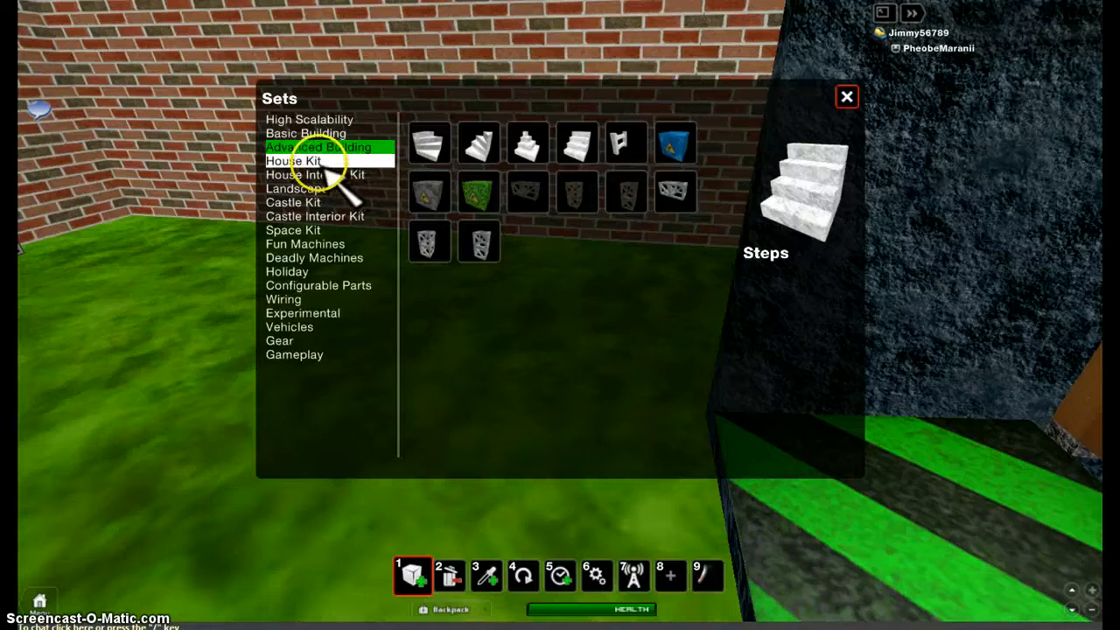
click(315, 175)
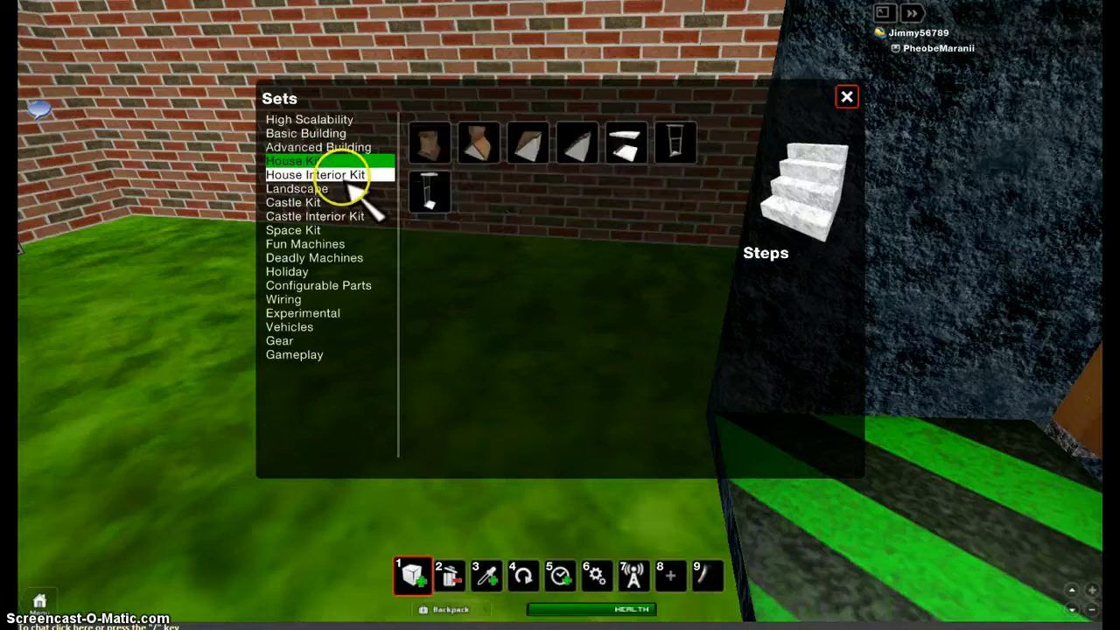
click(294, 161)
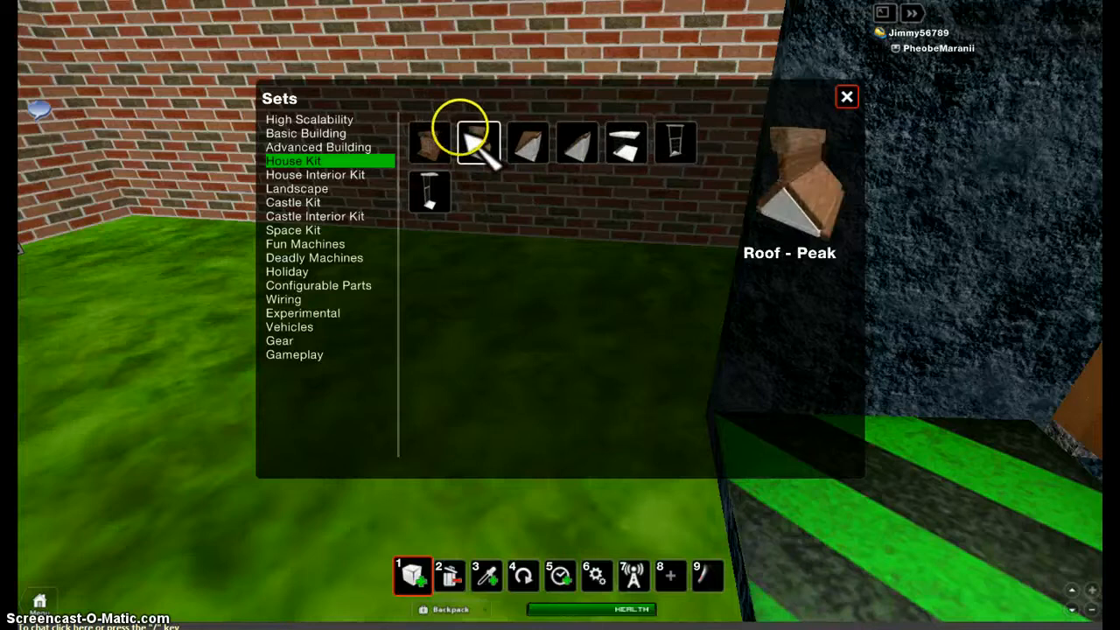
mouse_move(429, 143)
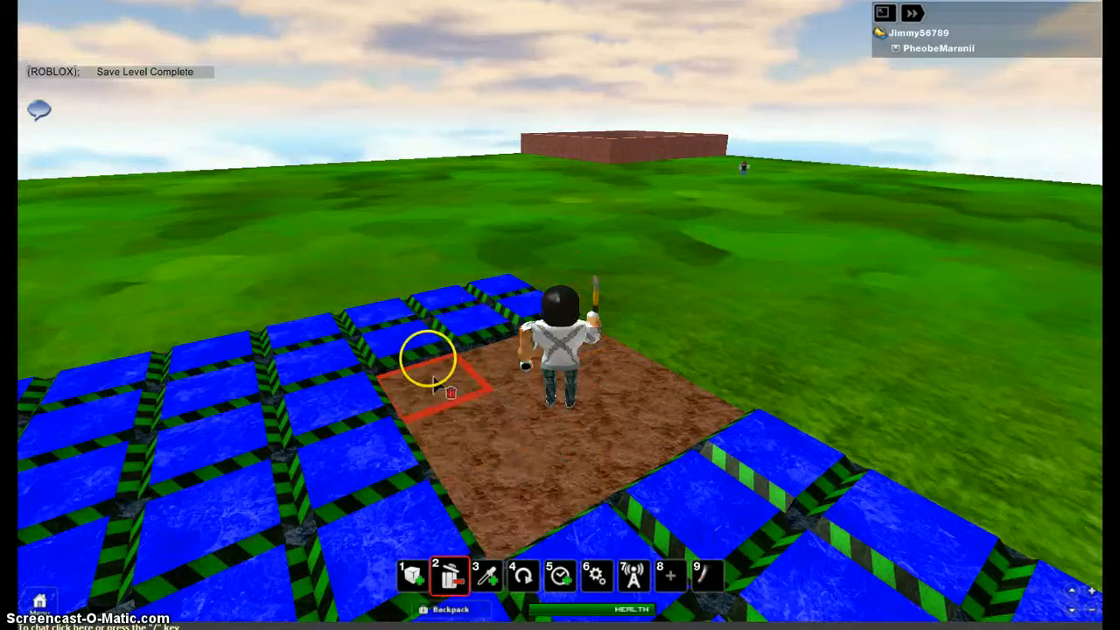
Step: Select the brick Chimney from the House Kit and close the catalog
click(429, 367)
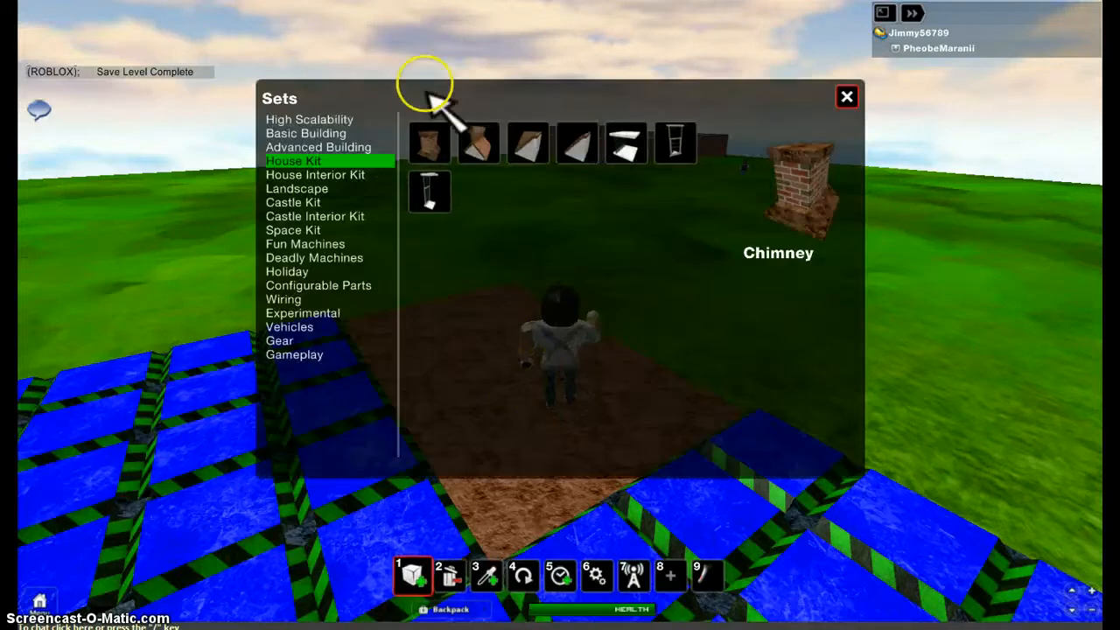
click(847, 96)
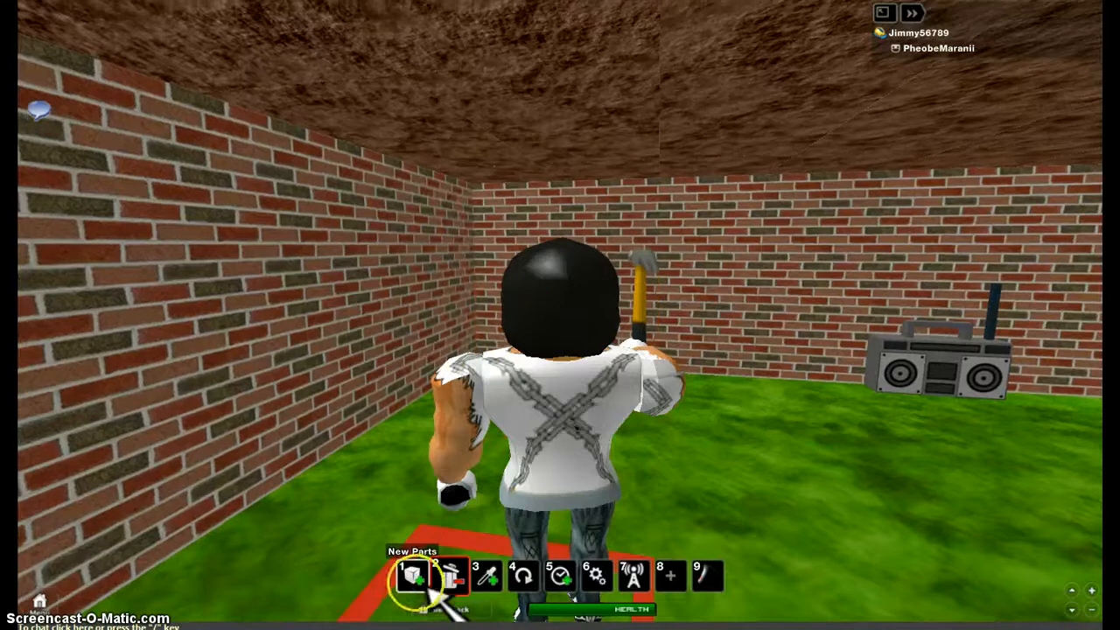
Step: Browse House Kit, Castle Kit and Deadly Machines, then choose the Fire Pit to place
click(413, 576)
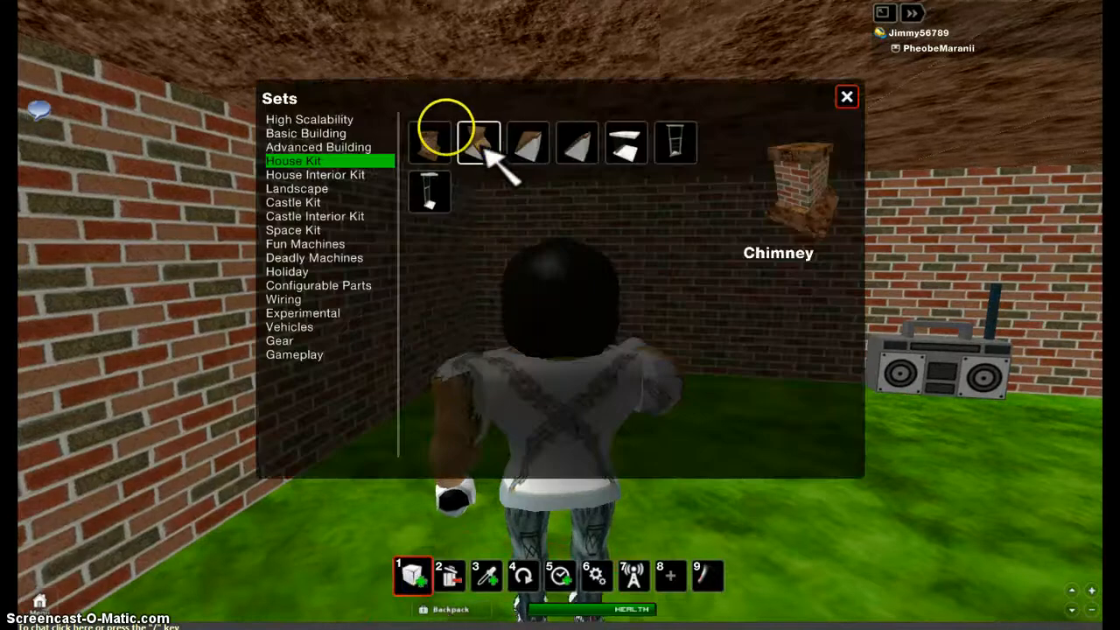
click(480, 144)
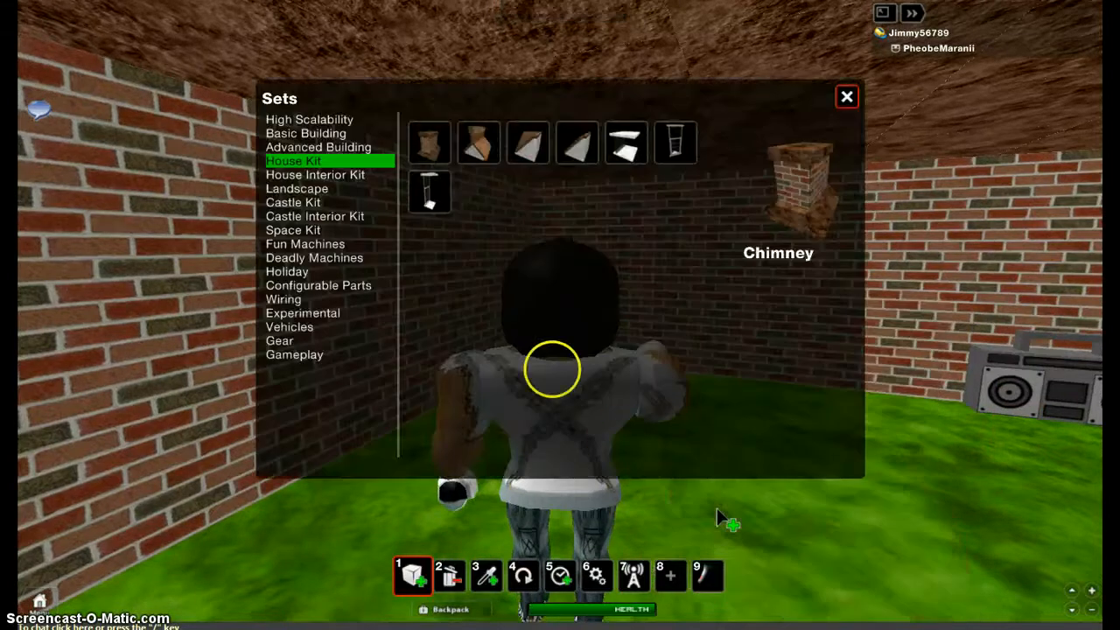
mouse_move(243, 185)
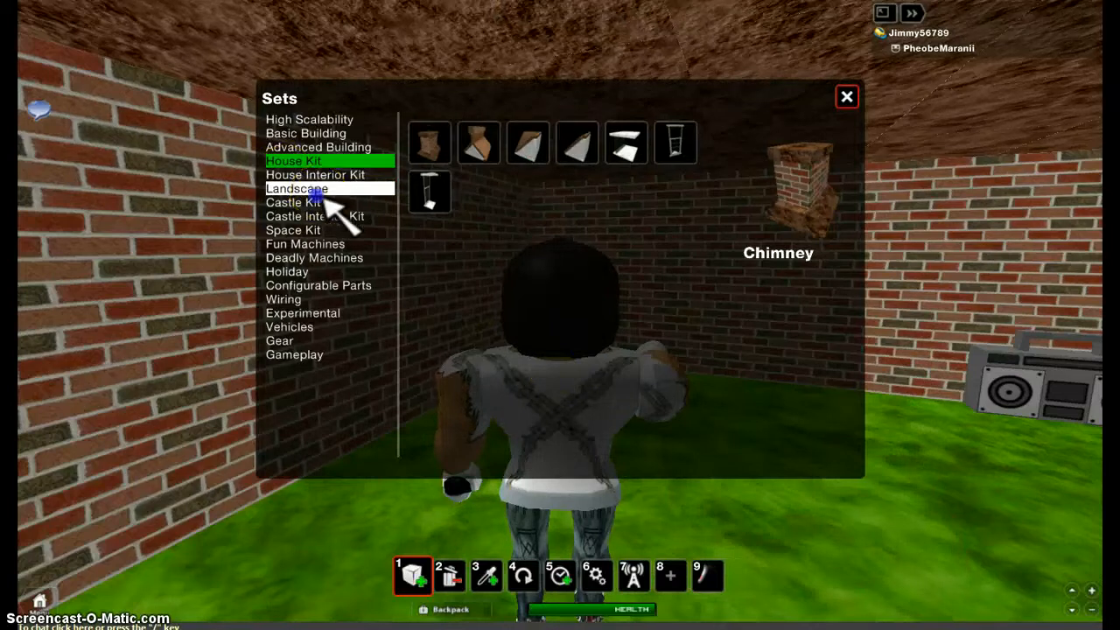
click(292, 203)
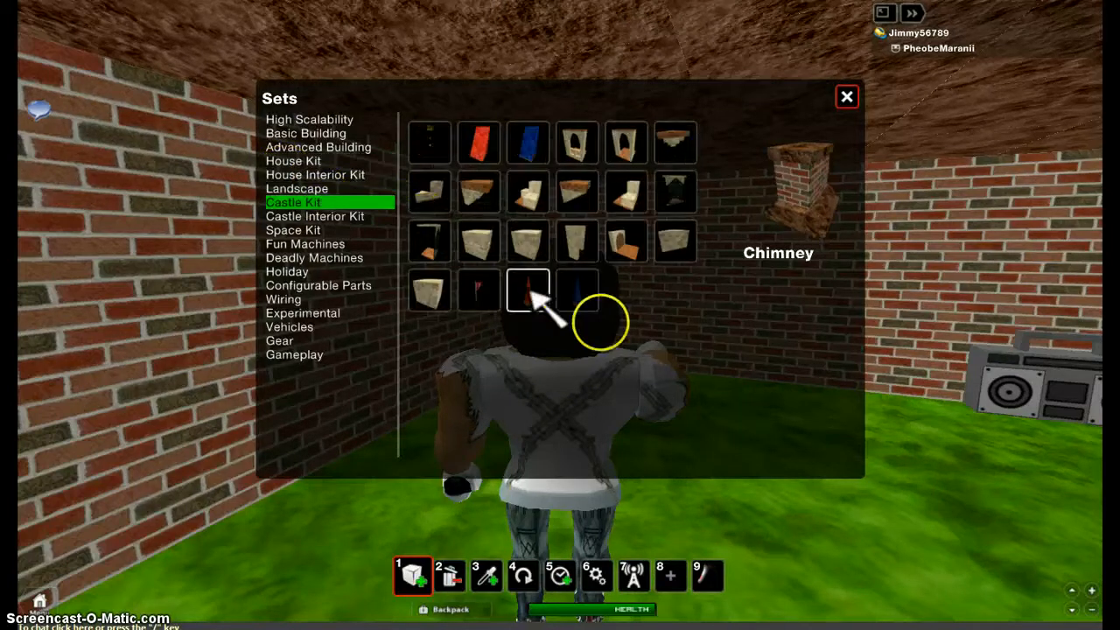
mouse_move(578, 289)
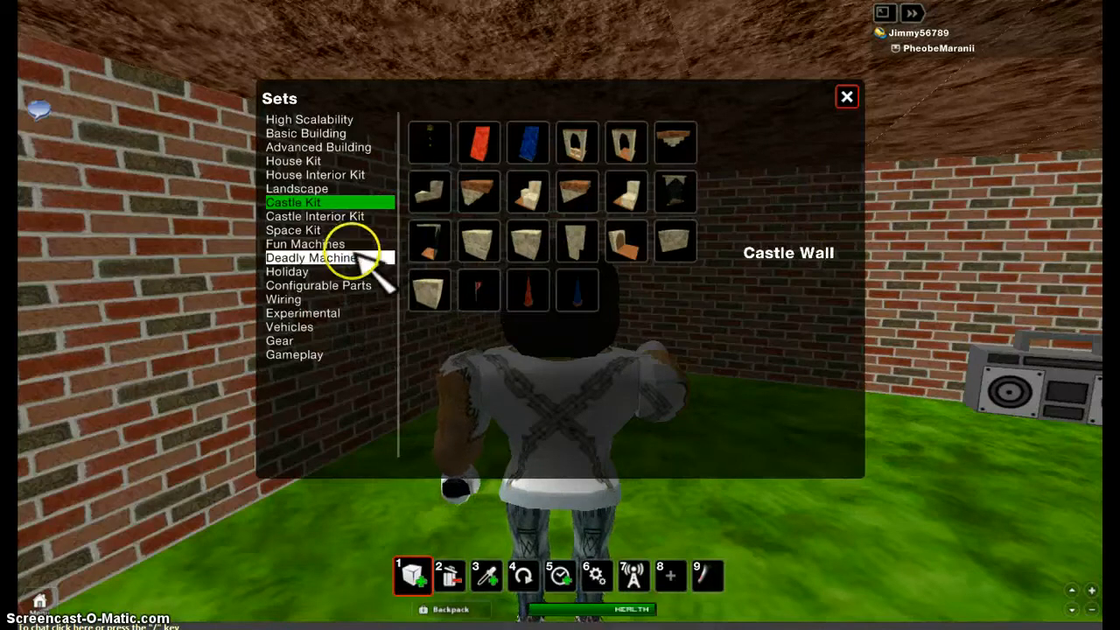
click(313, 257)
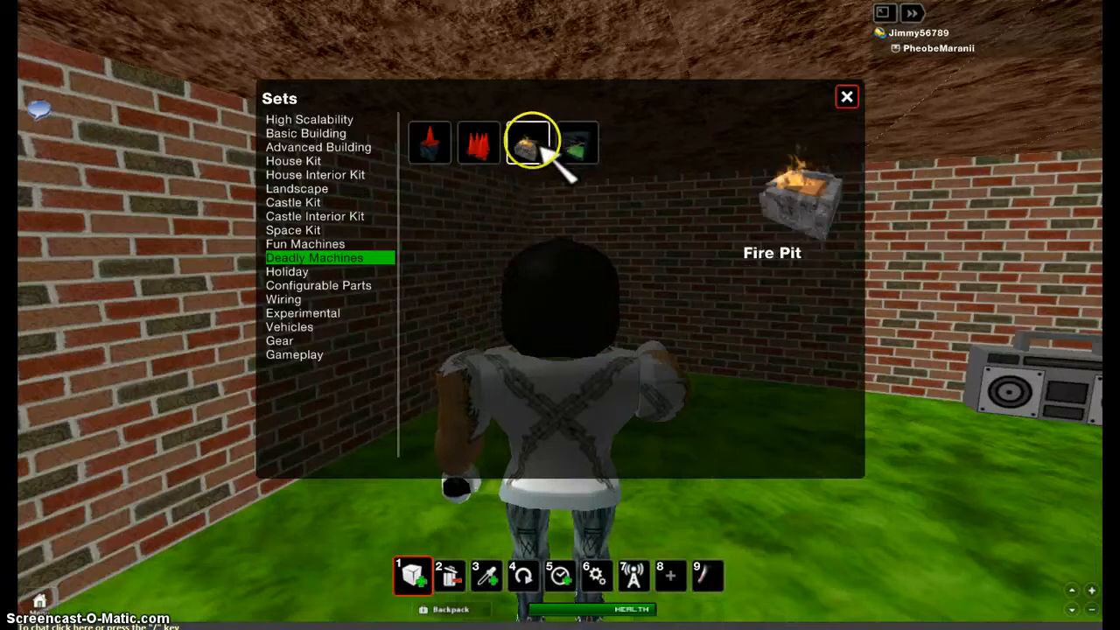
click(532, 141)
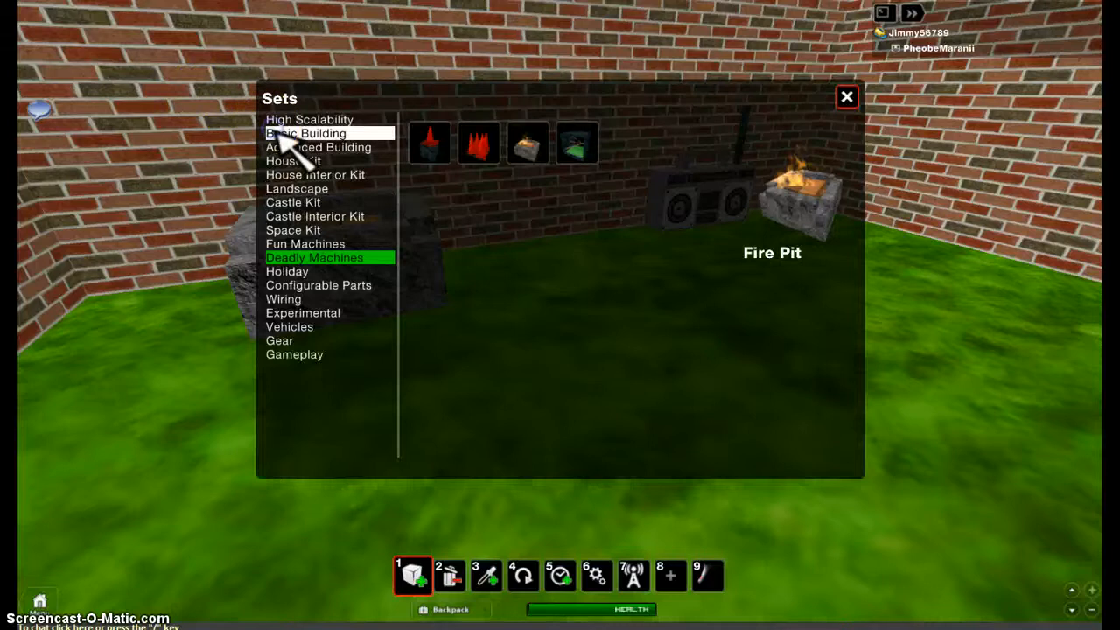
Step: Choose the Block - Brick part from Basic Building to build the wall
click(304, 133)
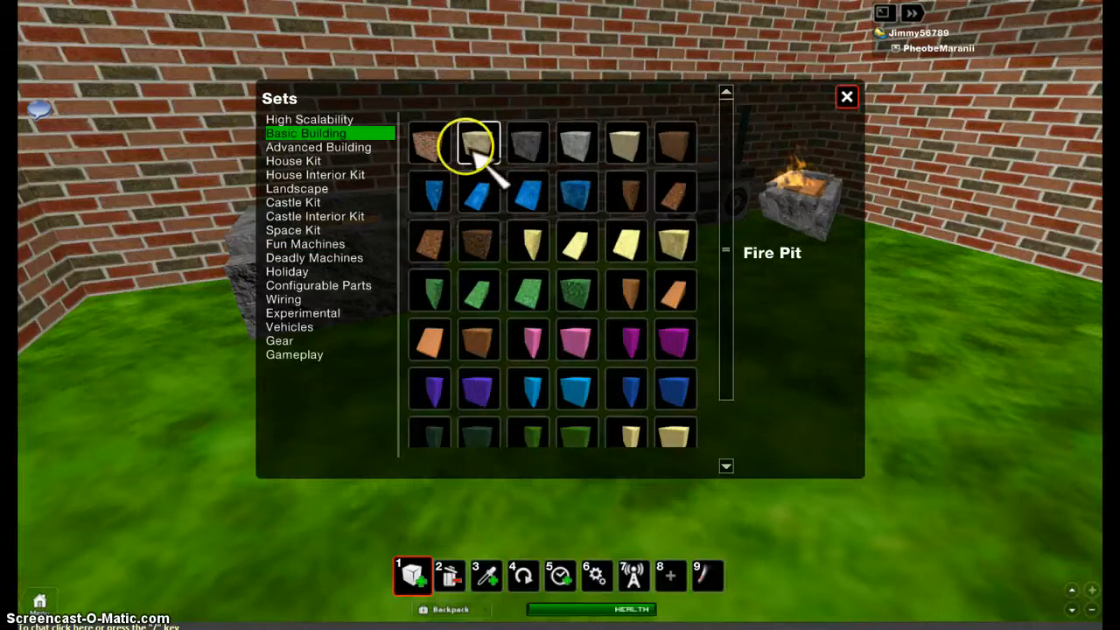
click(473, 144)
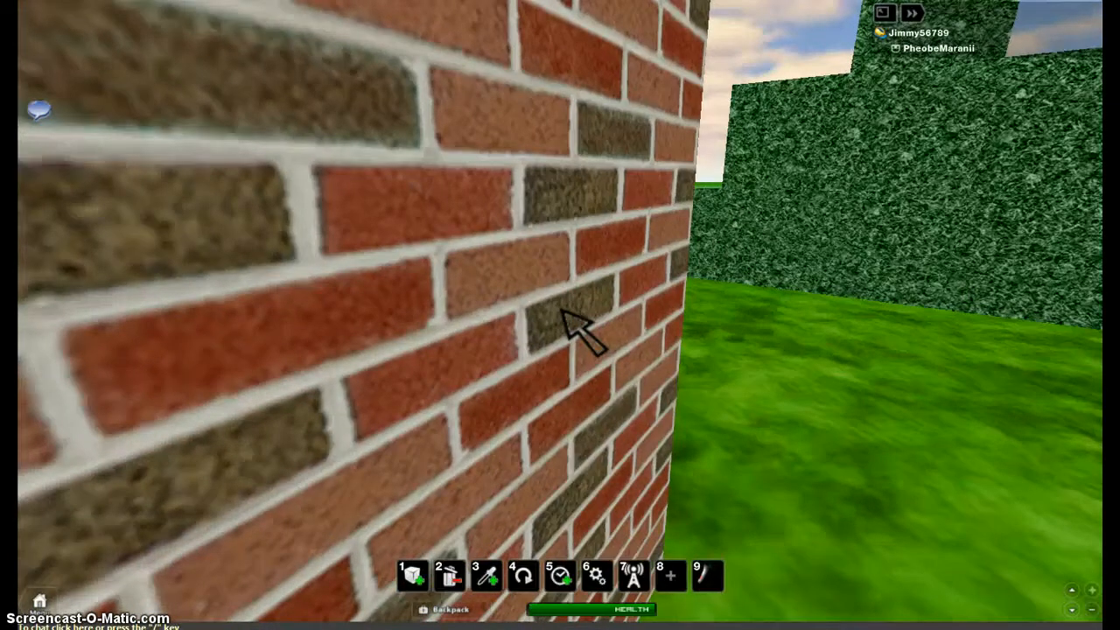
Step: Show the Fun Machines parts set to place blue float pads and stack the brick chimney
click(413, 576)
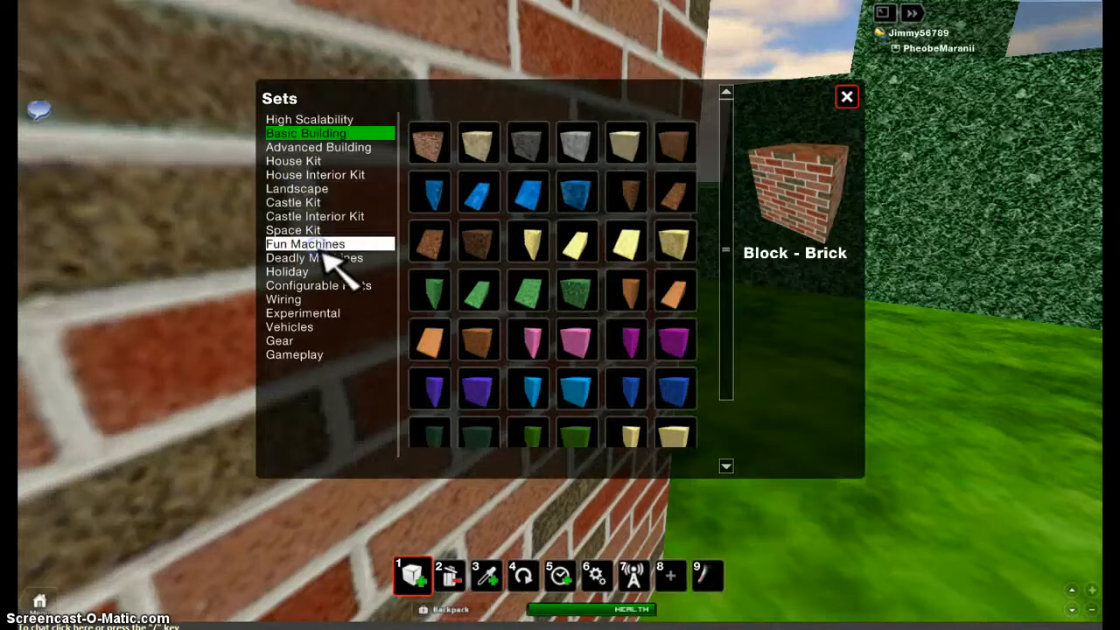
click(304, 243)
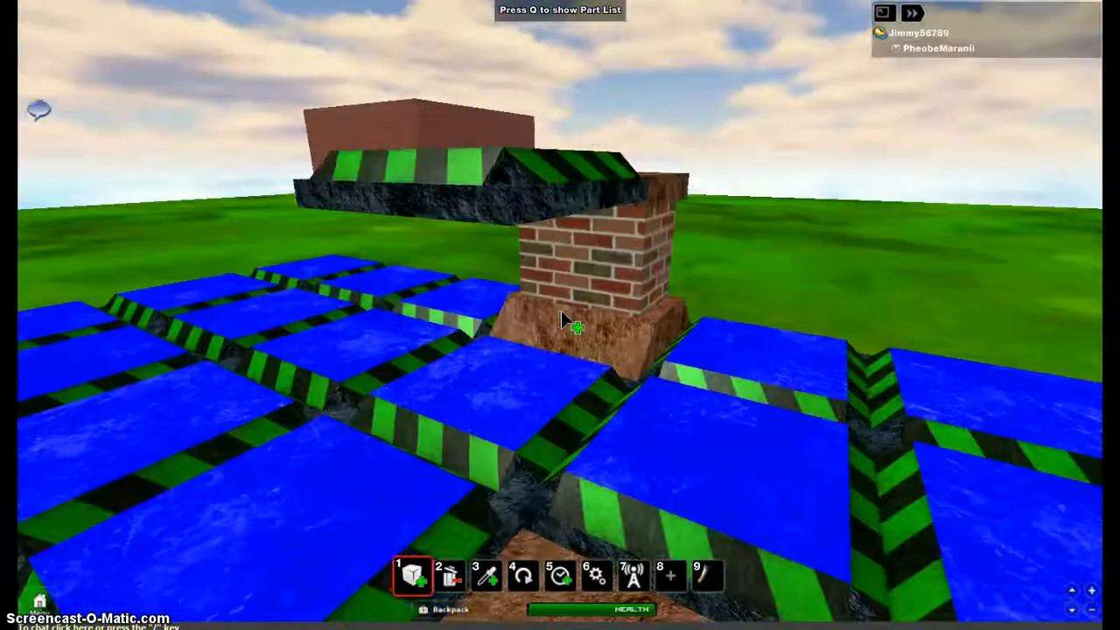
Step: Dismiss the part sets list and head off toward the large red building
click(448, 576)
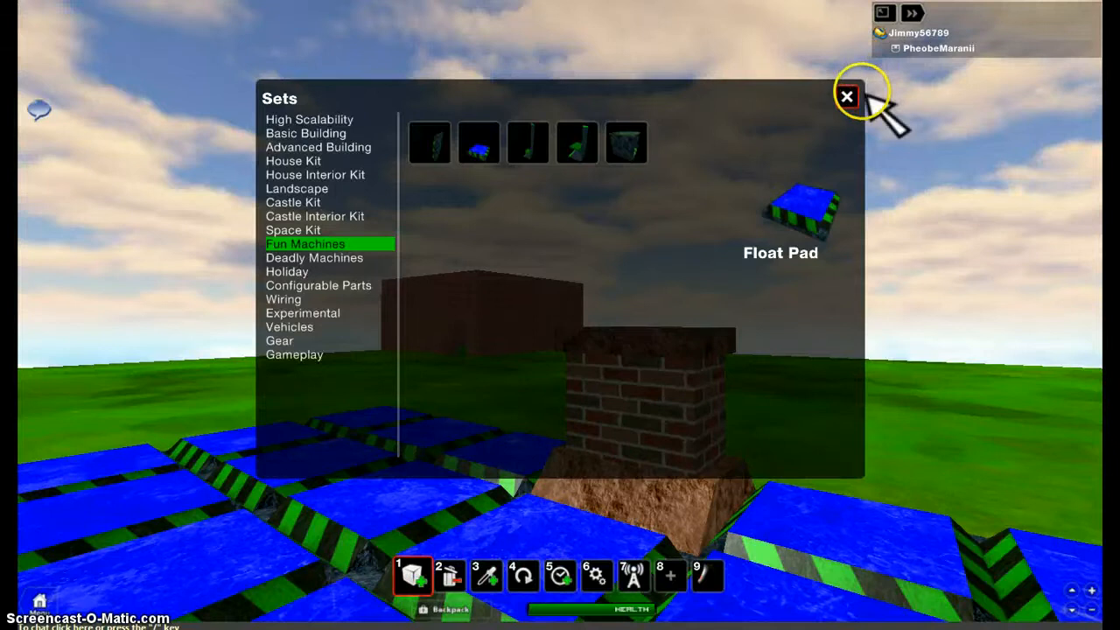
click(847, 96)
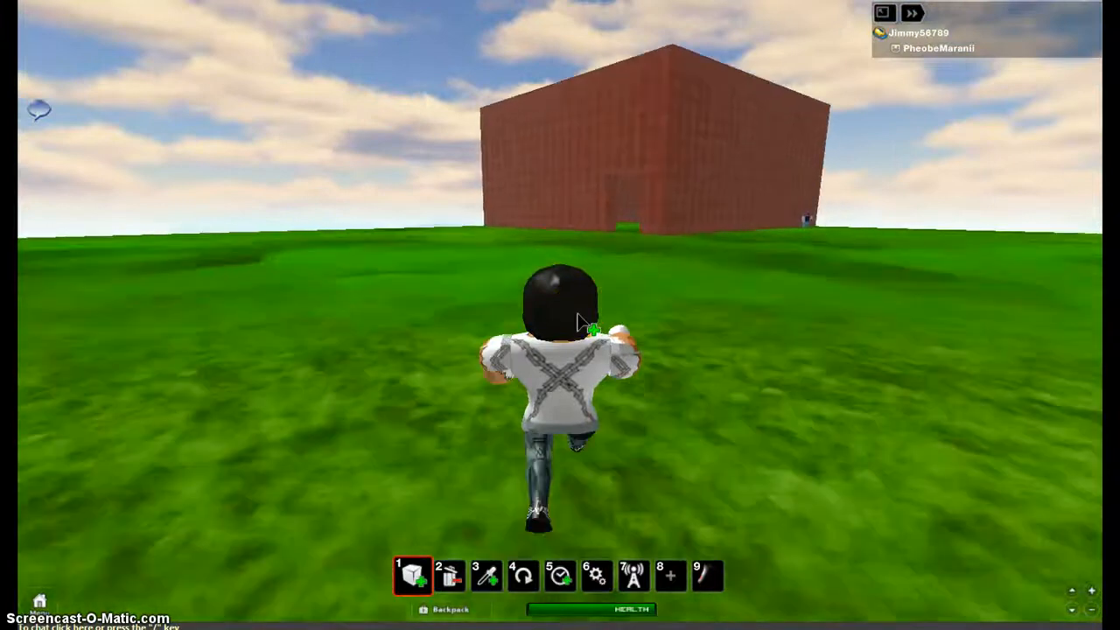
Step: Walk into the red building and fit a metal diamond-plate door into its wall
key(w)
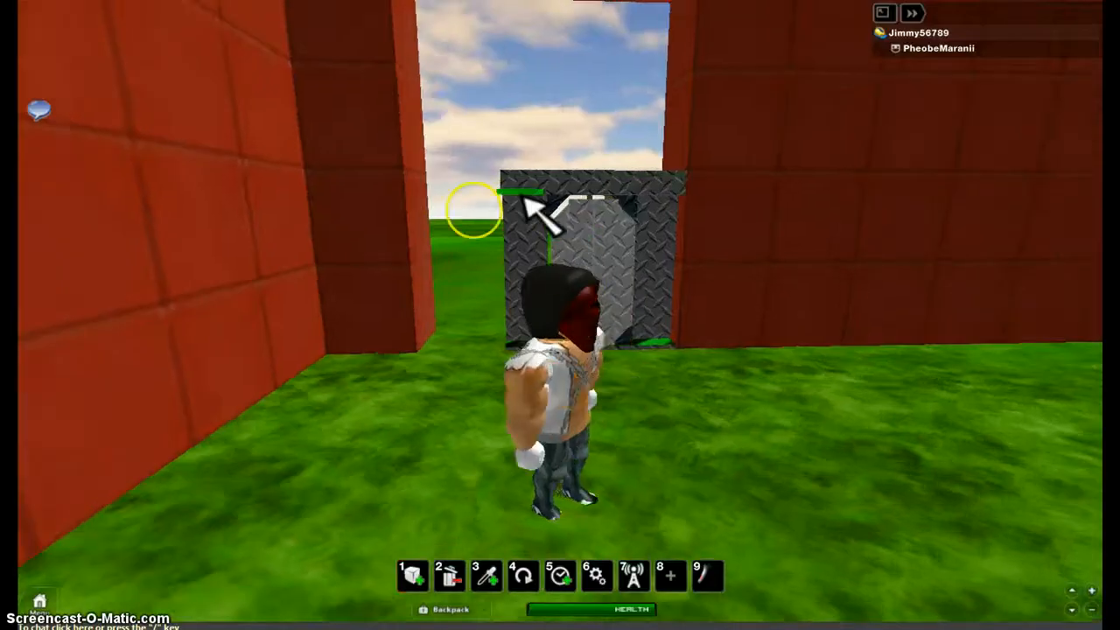
click(411, 574)
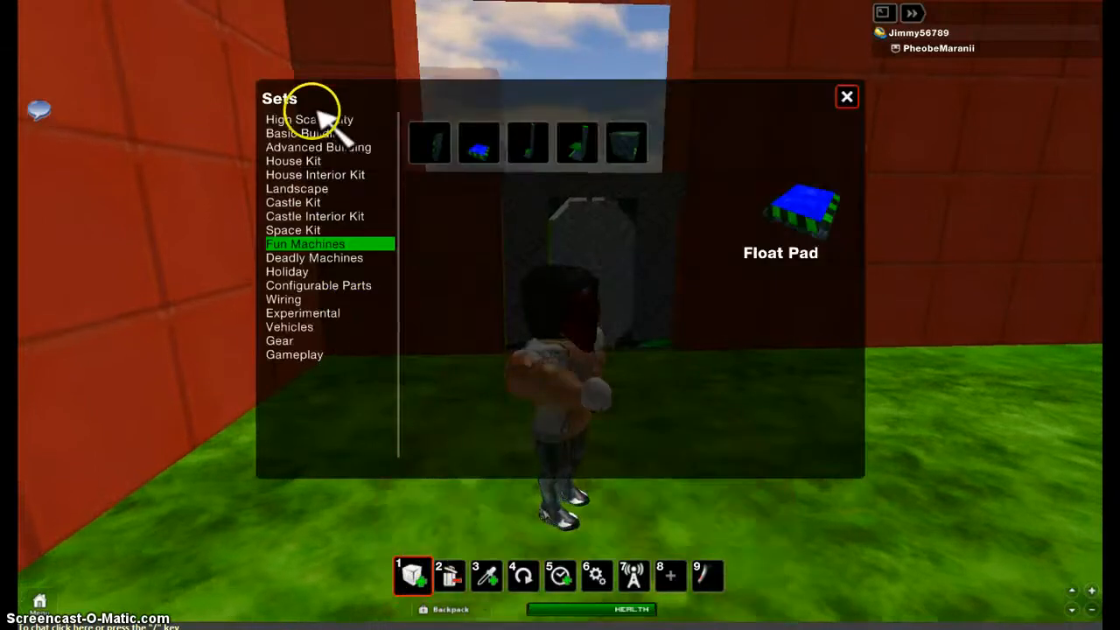
mouse_move(831, 131)
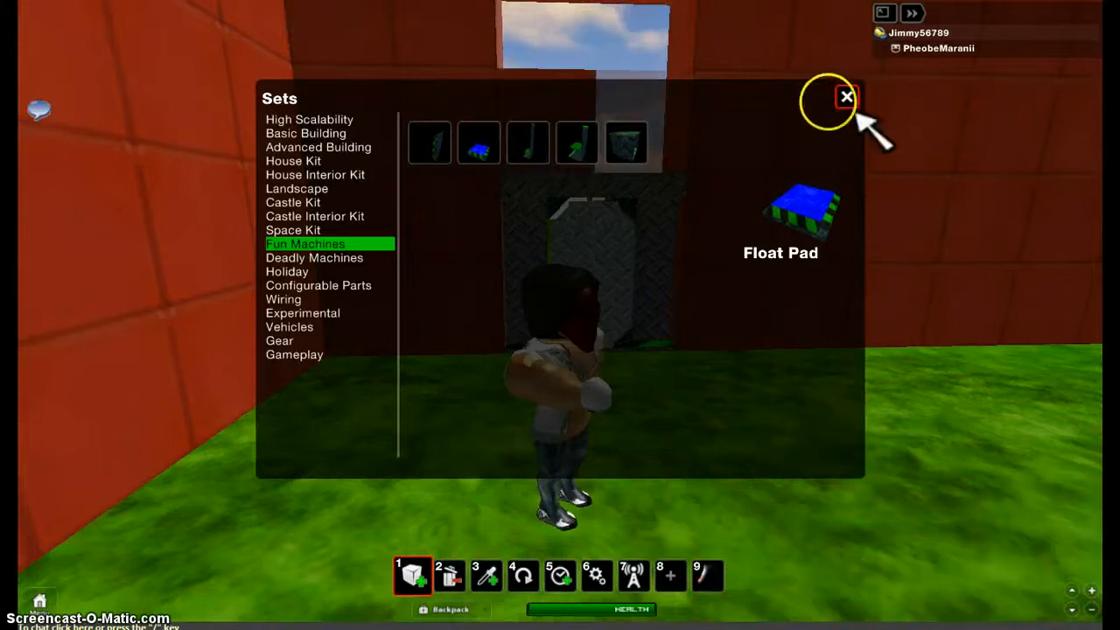
click(845, 97)
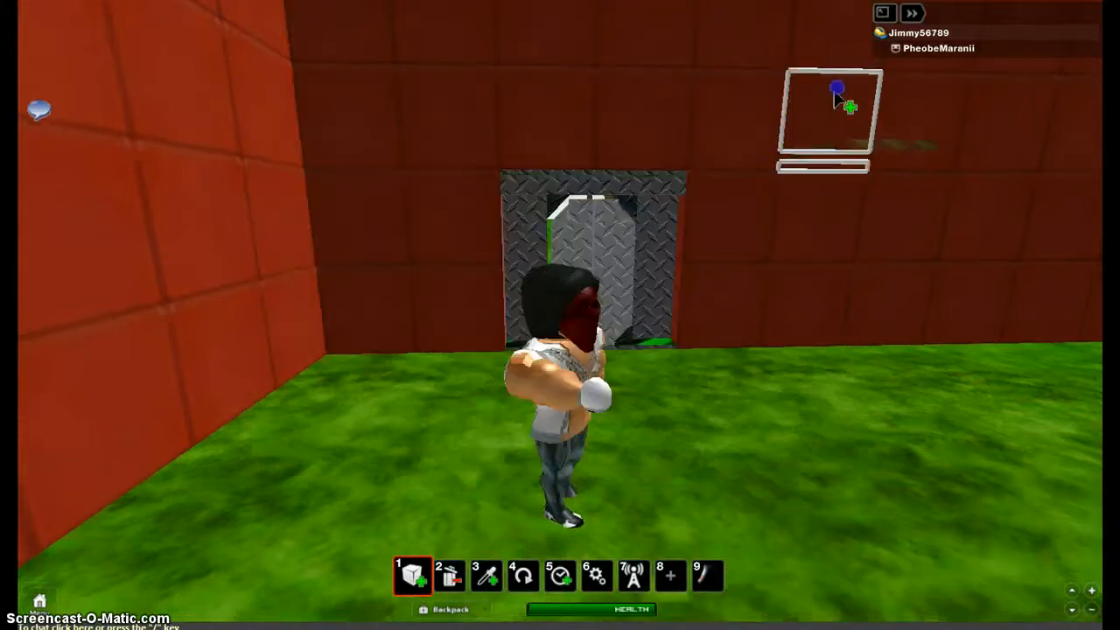